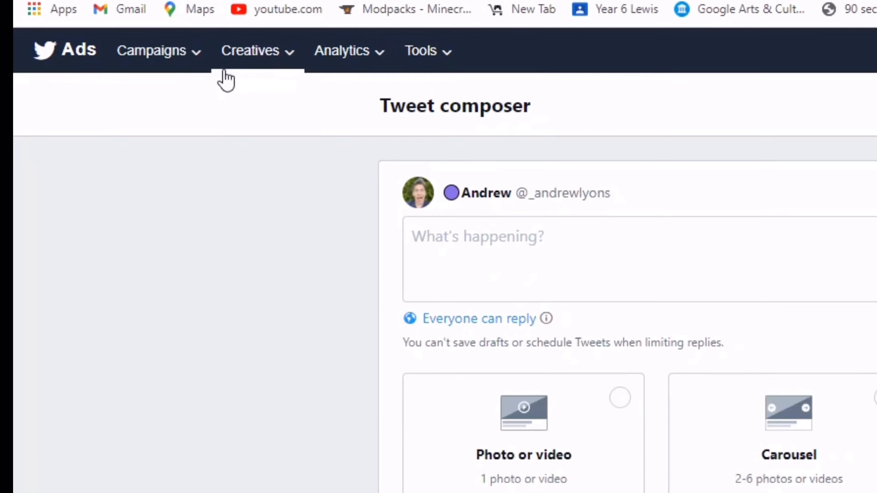
{"action": "left_click", "coordinate": [253, 49]}
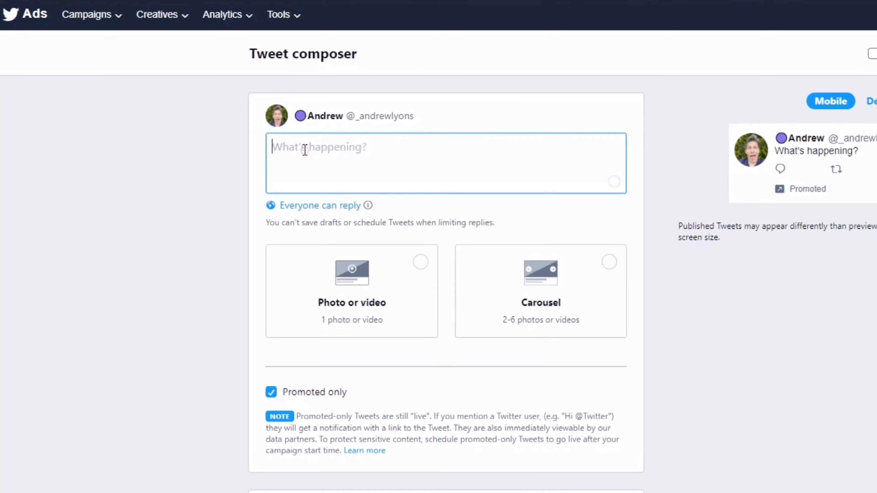
{"action": "type", "text": "test"}
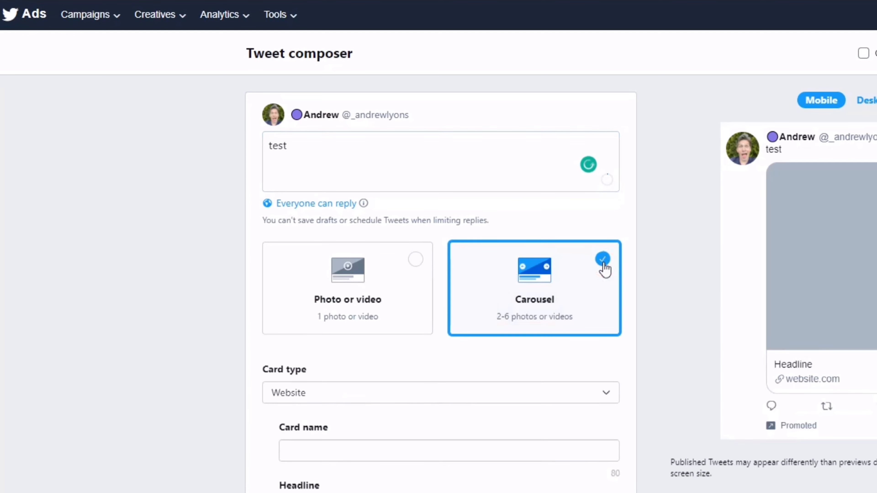
{"action": "scroll", "scroll_direction": "down", "scroll_amount": 3}
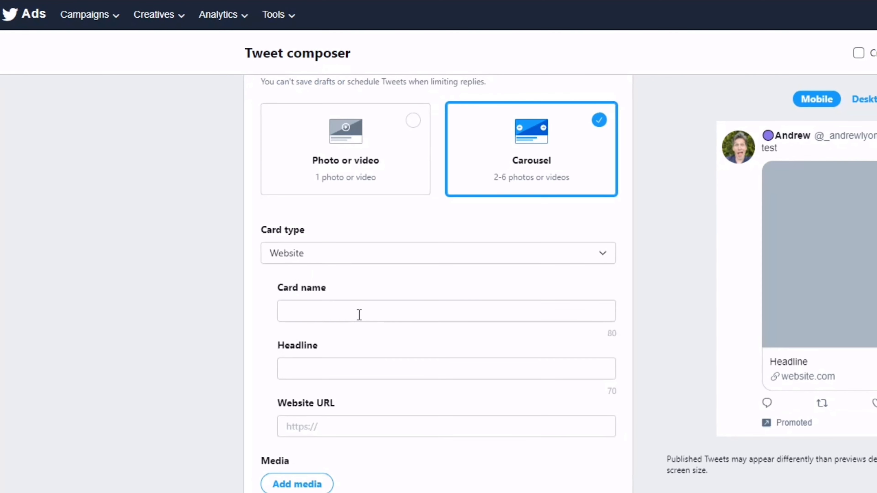
{"action": "type", "text": "tes"}
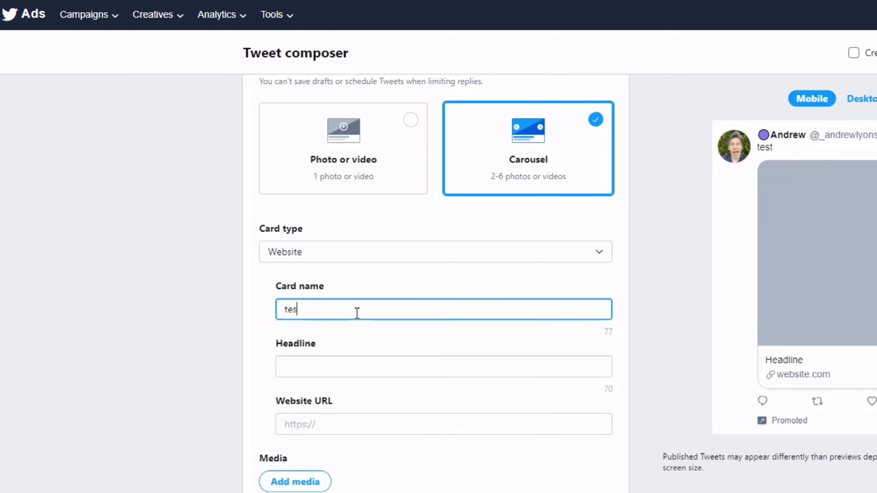
{"action": "type", "text": "test"}
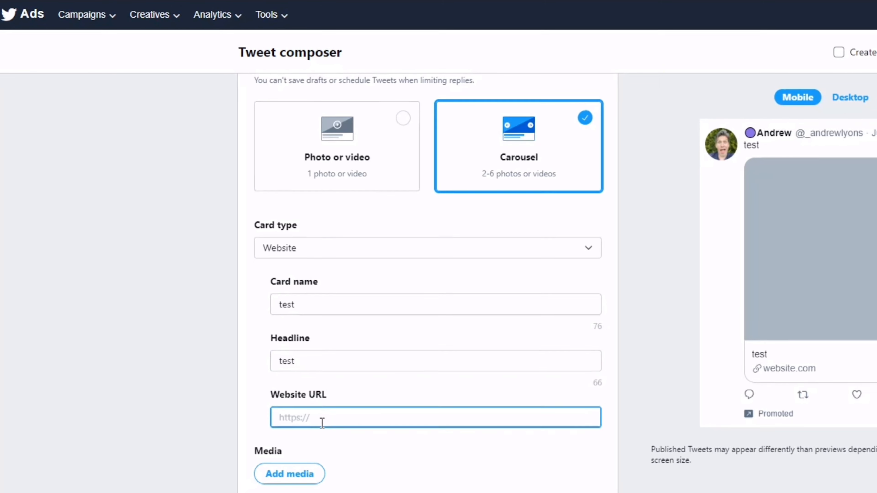
{"action": "type", "text": "https://t.co/HZaK10Cs0K"}
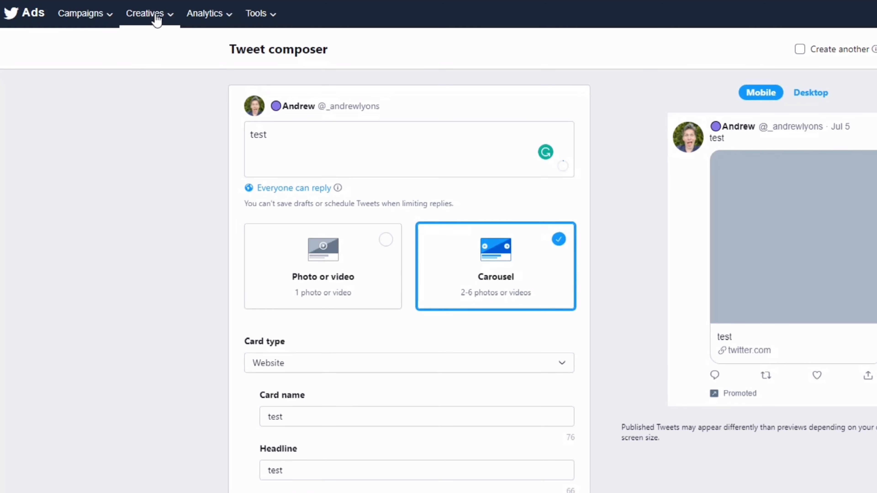
{"action": "mouse_move", "coordinate": [383, 241]}
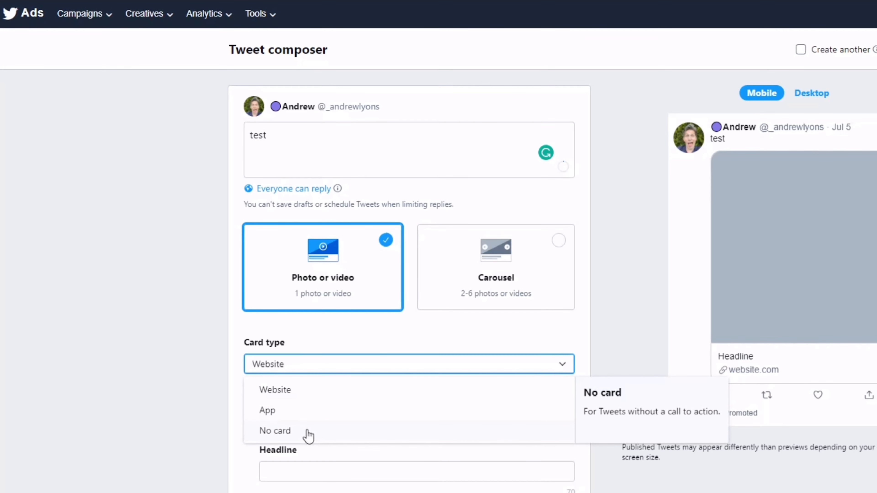
{"action": "left_click", "coordinate": [275, 430]}
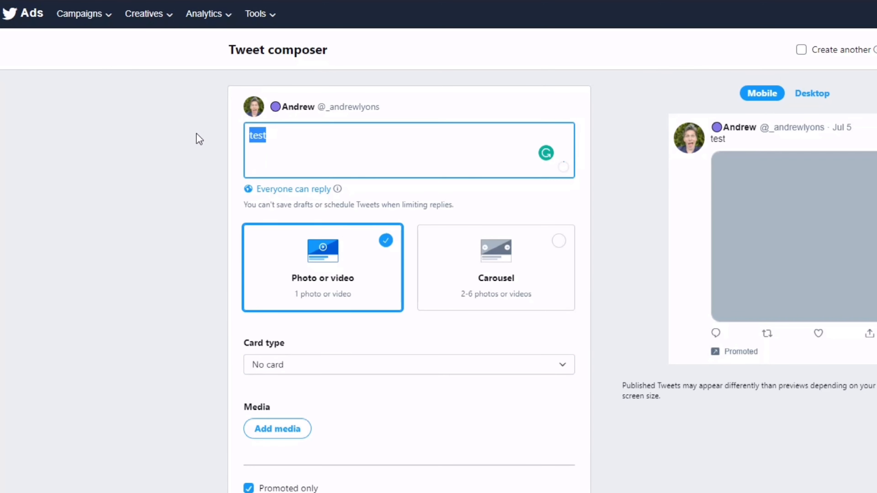
{"action": "type", "text": "https://twitter.com/i/spaces/1BRJjBBBjLoJw"}
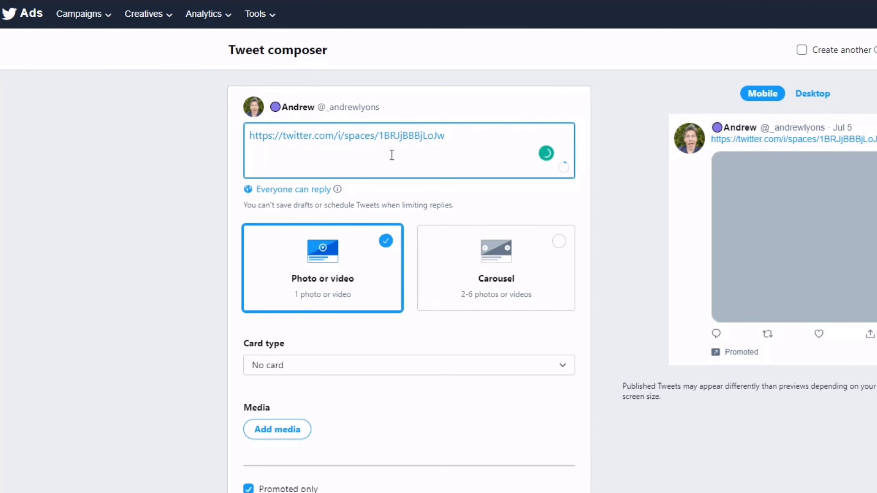
{"action": "type", "text": "dd"}
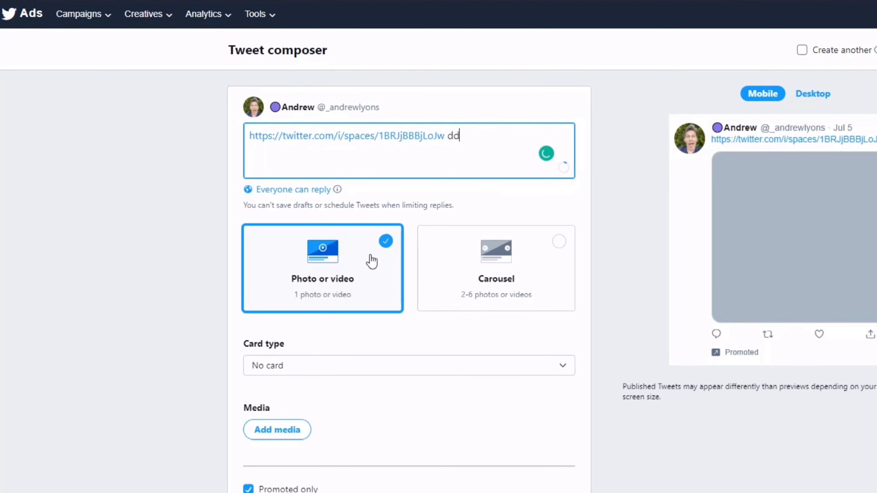
{"action": "scroll", "scroll_direction": "down", "scroll_amount": 3}
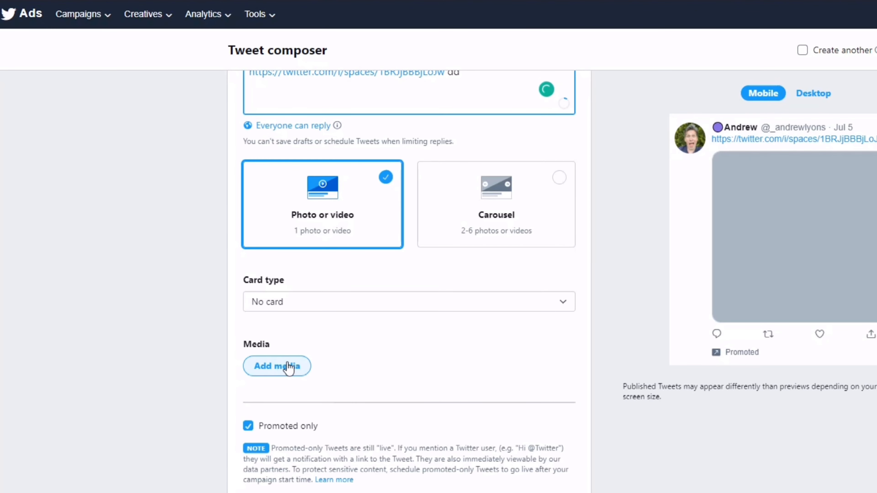
Attach the QR code image from the media library as the tweet's photo
{"action": "left_click", "coordinate": [277, 366]}
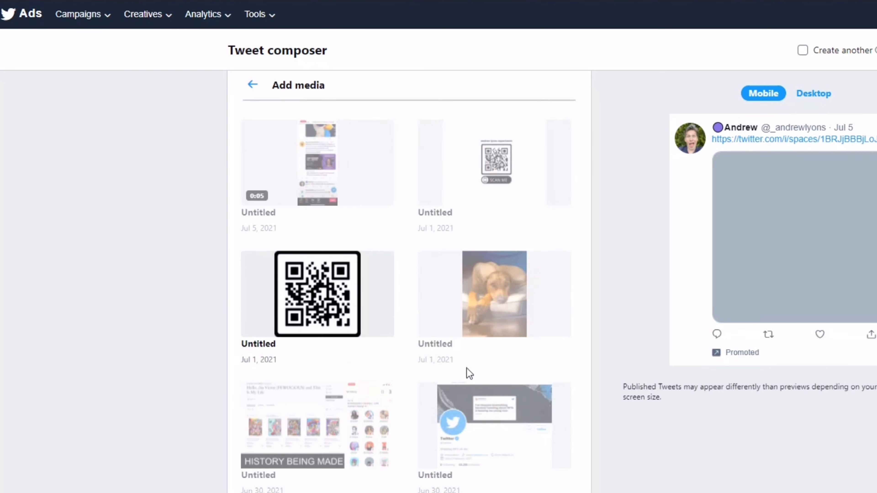
{"action": "left_click", "coordinate": [317, 293]}
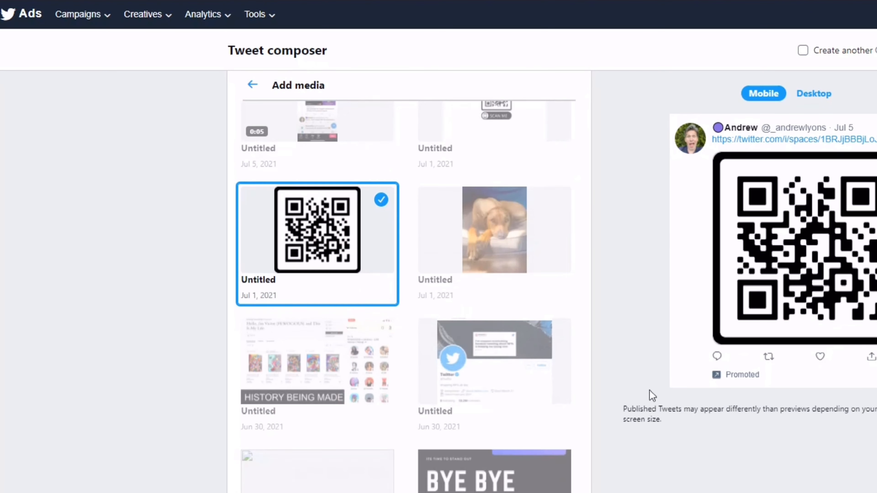
{"action": "scroll", "scroll_direction": "down", "scroll_amount": 3}
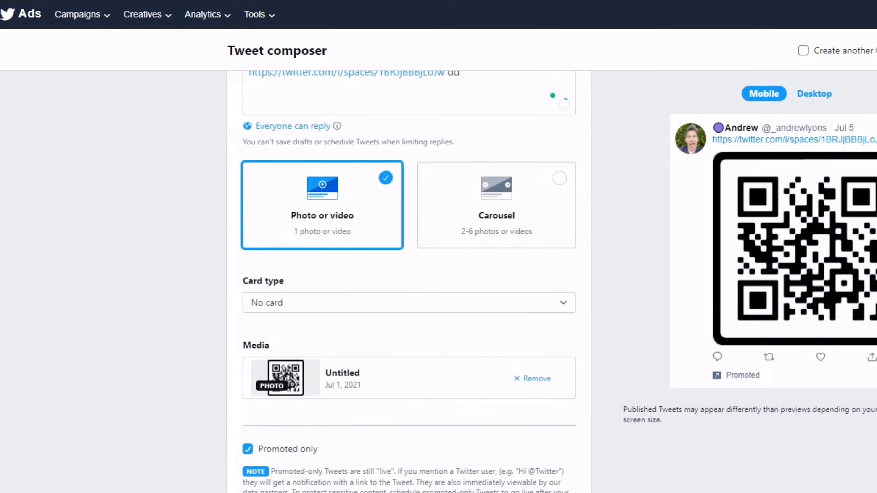
{"action": "mouse_move", "coordinate": [673, 289]}
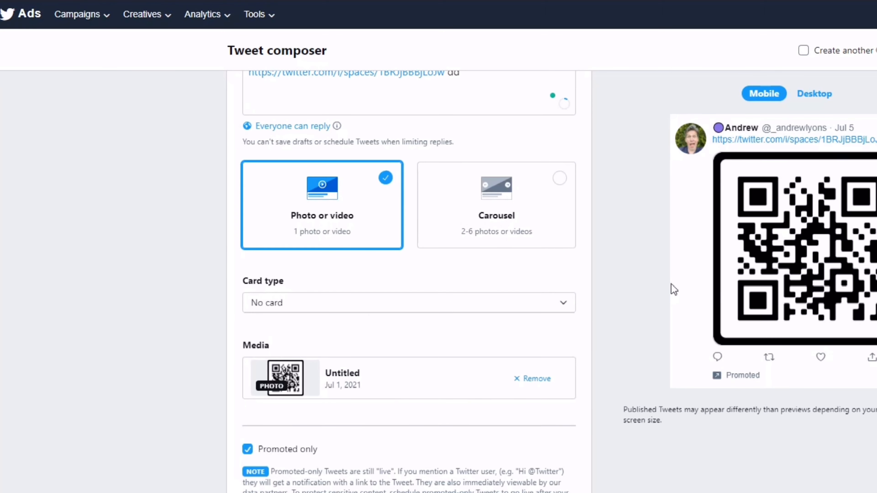
{"action": "left_click", "coordinate": [247, 450]}
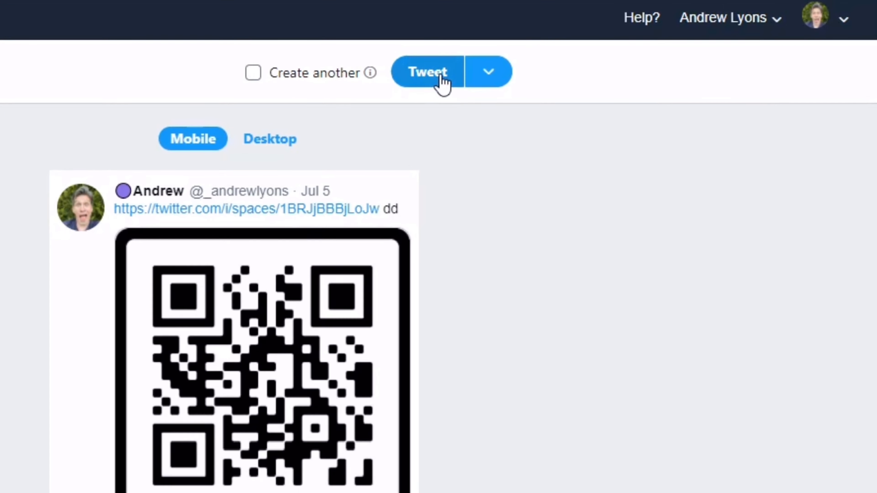
Save the QR-code Space-link tweet as a draft, resetting the composer
{"action": "left_click", "coordinate": [487, 73]}
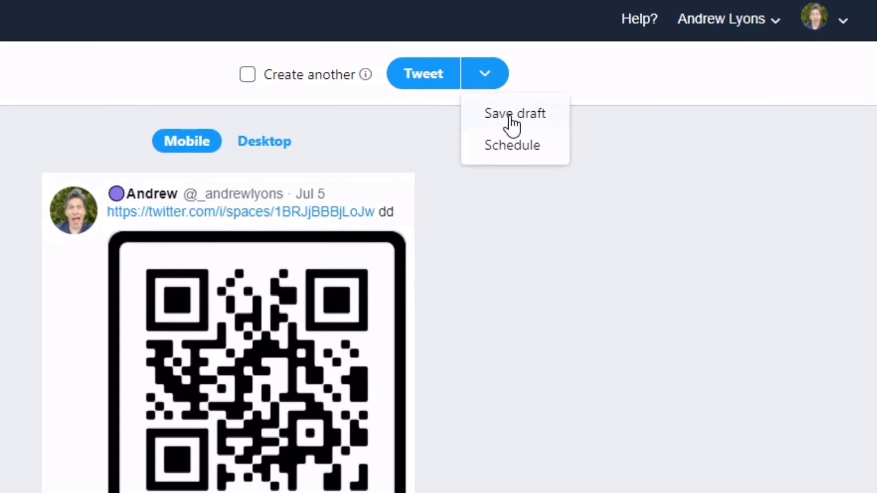
{"action": "left_click", "coordinate": [515, 113]}
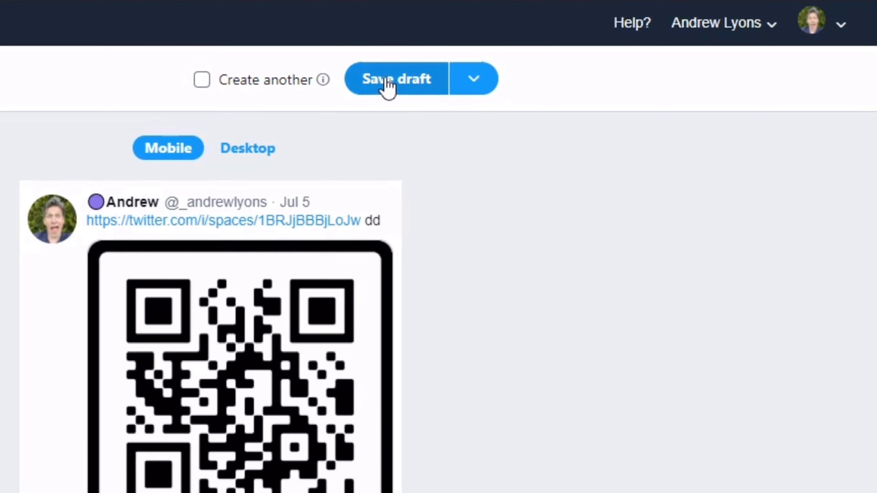
{"action": "left_click", "coordinate": [393, 79]}
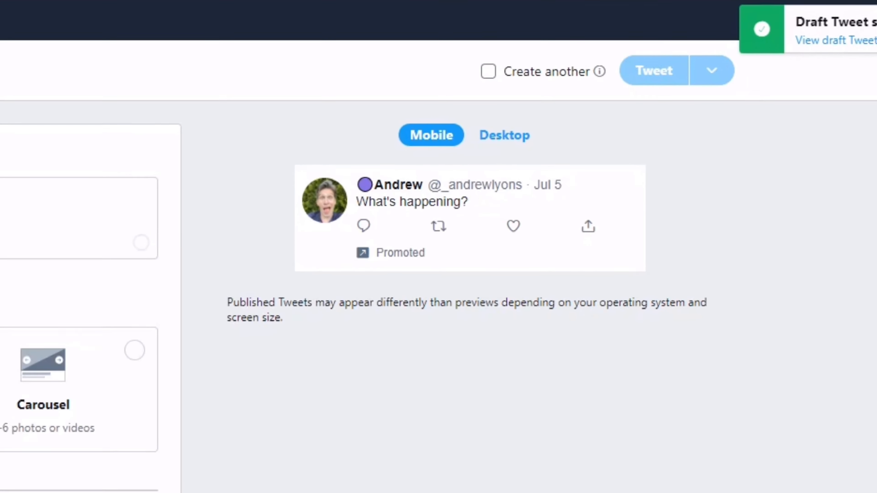
{"action": "left_click", "coordinate": [142, 13]}
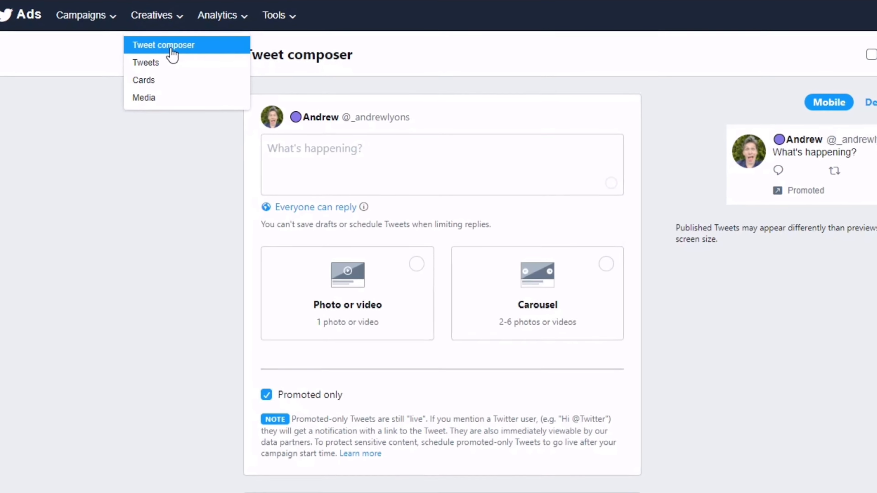
Show the Creatives Tweets list filtered to Draft tweets only
{"action": "left_click", "coordinate": [145, 63]}
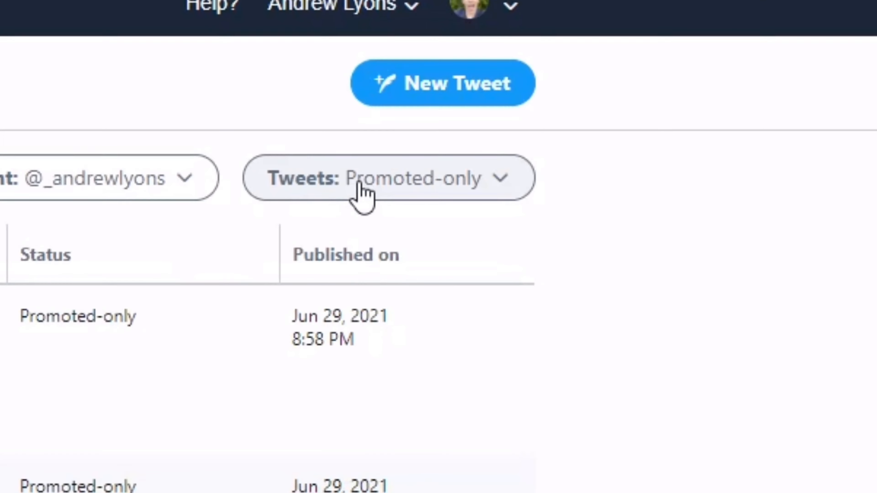
{"action": "left_click", "coordinate": [530, 175]}
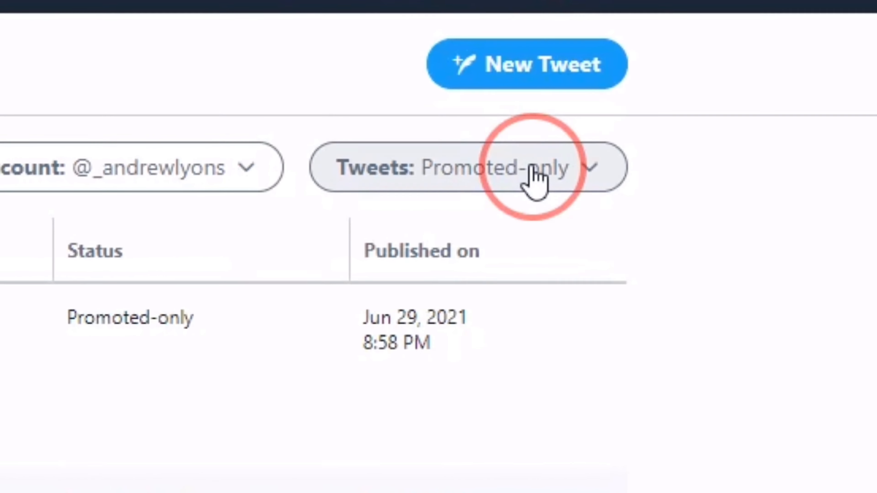
{"action": "left_click", "coordinate": [511, 172]}
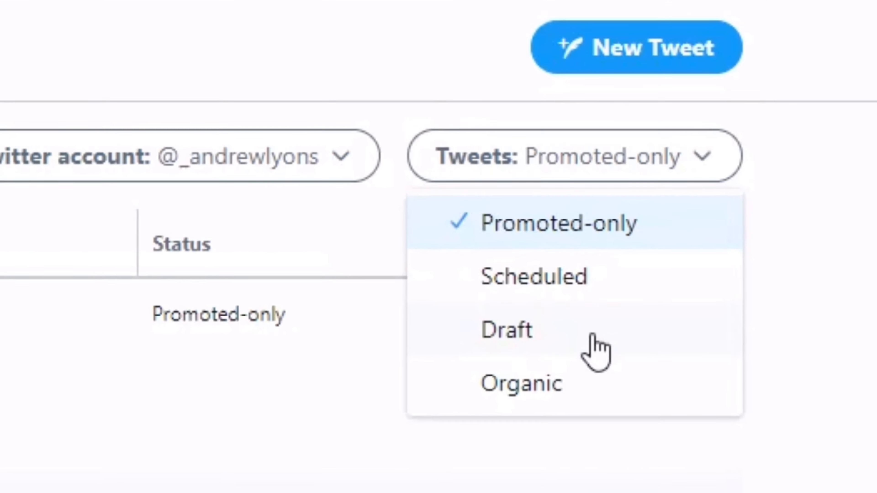
{"action": "left_click", "coordinate": [505, 332]}
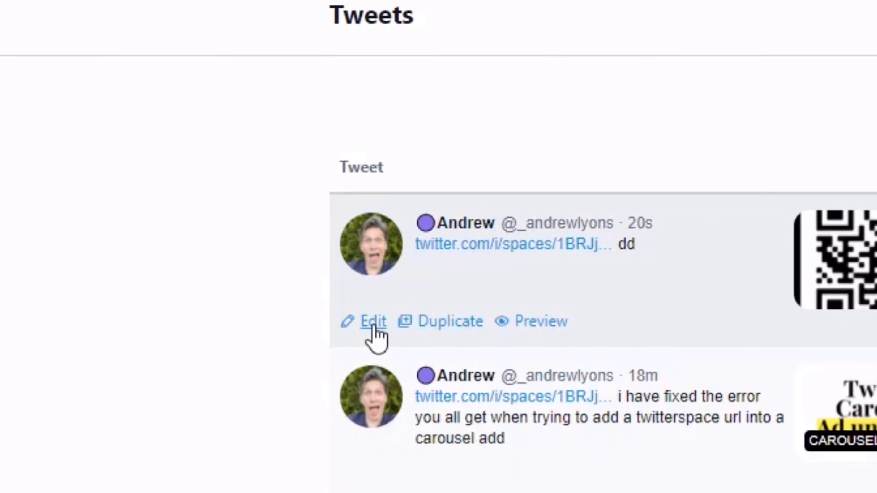
Reopen the Space-link draft and trim its text to the Spaces link without the stray 'dd'
{"action": "left_click", "coordinate": [370, 321]}
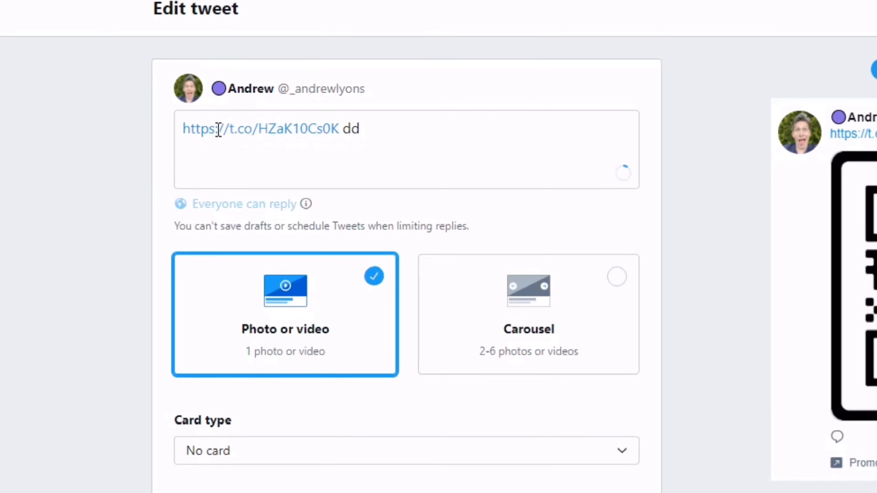
{"action": "double_click", "coordinate": [229, 126]}
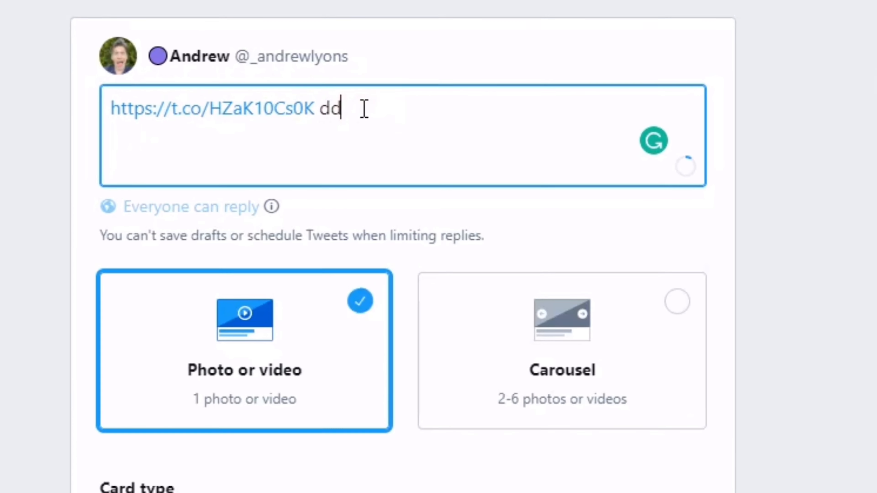
{"action": "key", "text": "Backspace"}
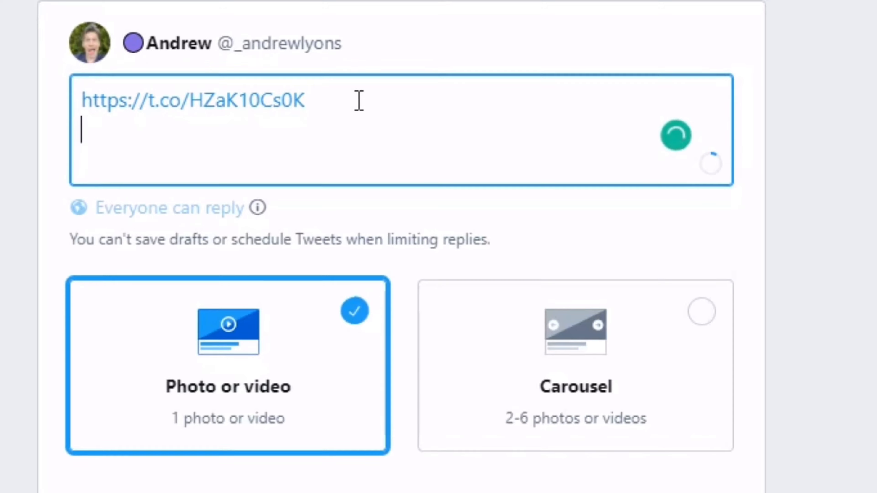
{"action": "type", "text": "https://twitter.com/i/spaces/1BRJjBBBjLoJw"}
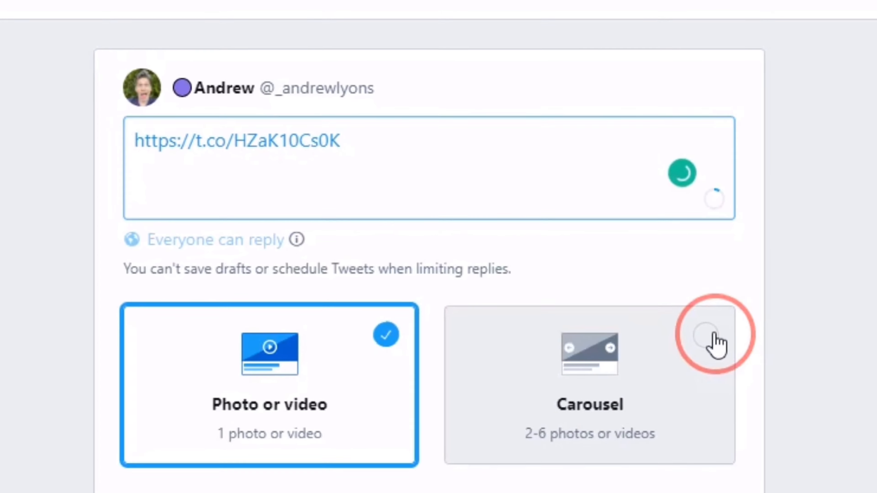
{"action": "left_click", "coordinate": [704, 335]}
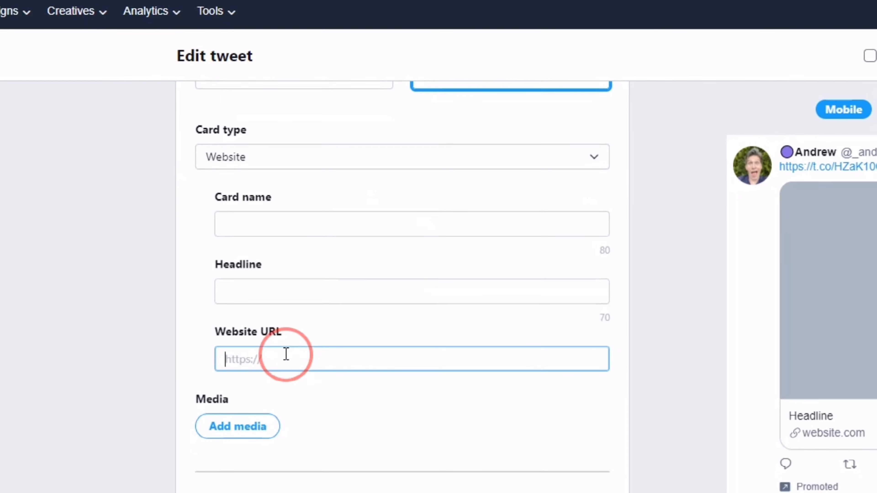
{"action": "type", "text": "https://t.co/HZaK10Cs0K"}
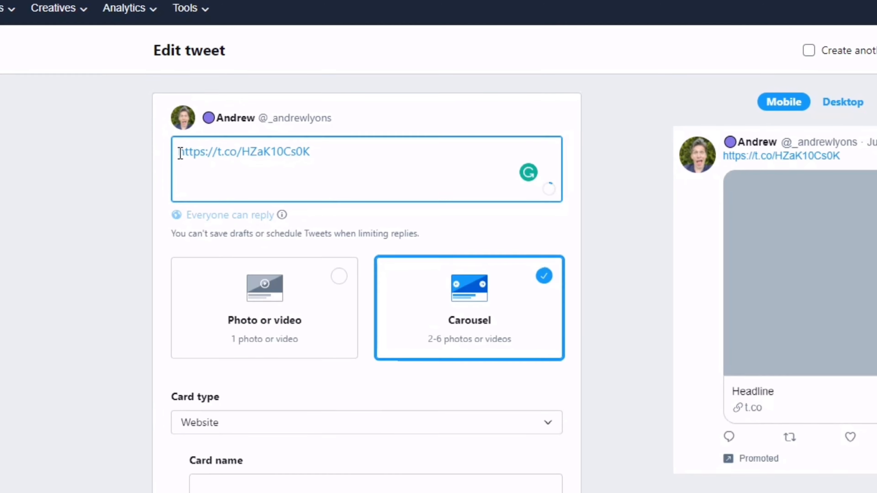
Prefix the tweet with 'Testing link to the twitterspace tomorrow at 2pm uk time.'
{"action": "type", "text": "Testing link to"}
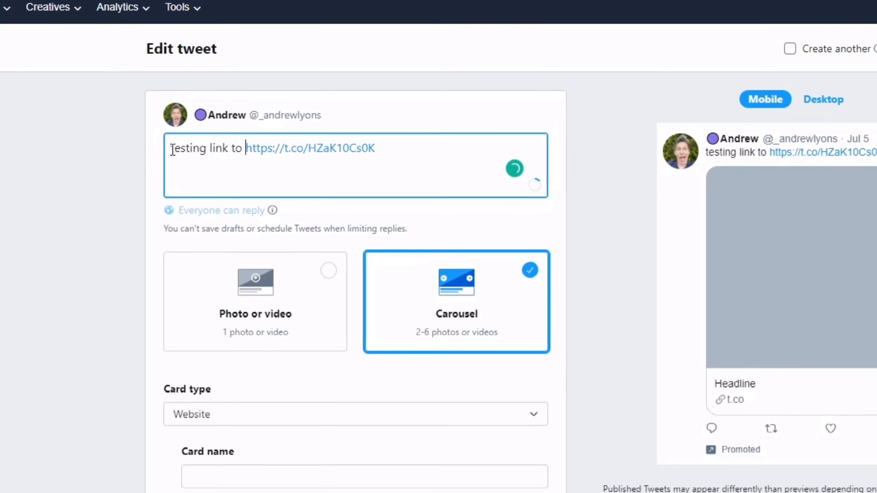
{"action": "type", "text": "thr"}
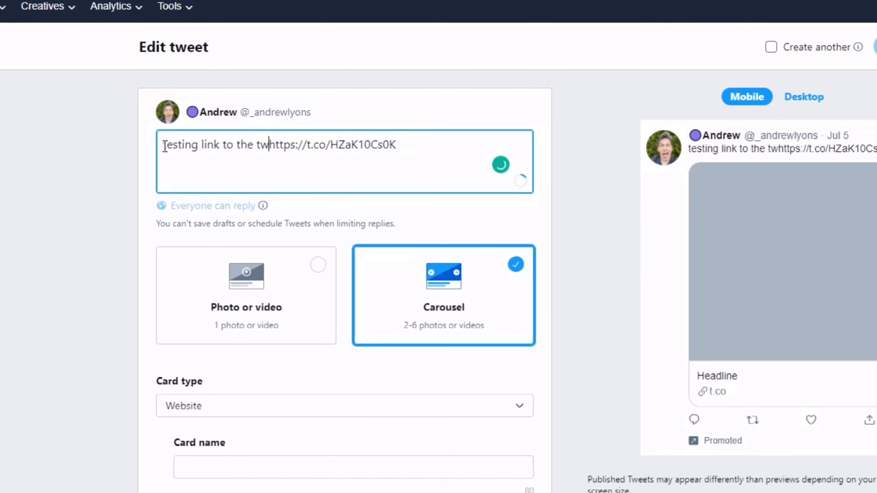
{"action": "type", "text": "itterspace"}
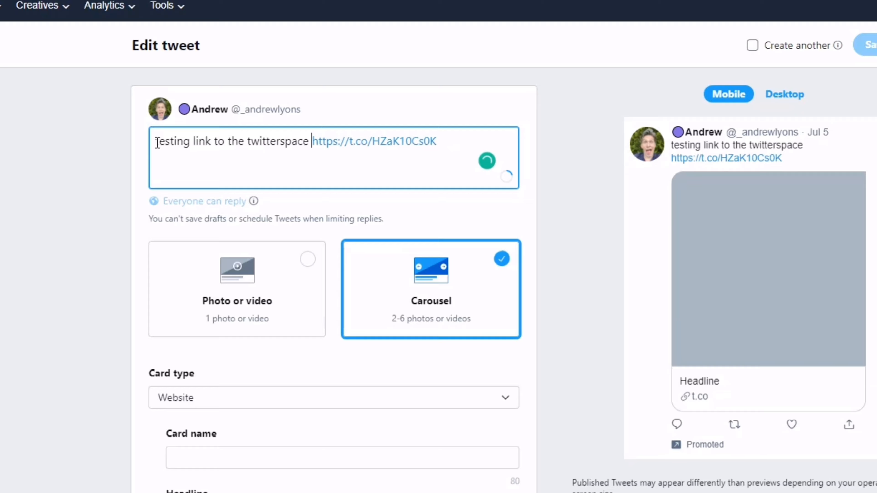
{"action": "type", "text": "tomorrow"}
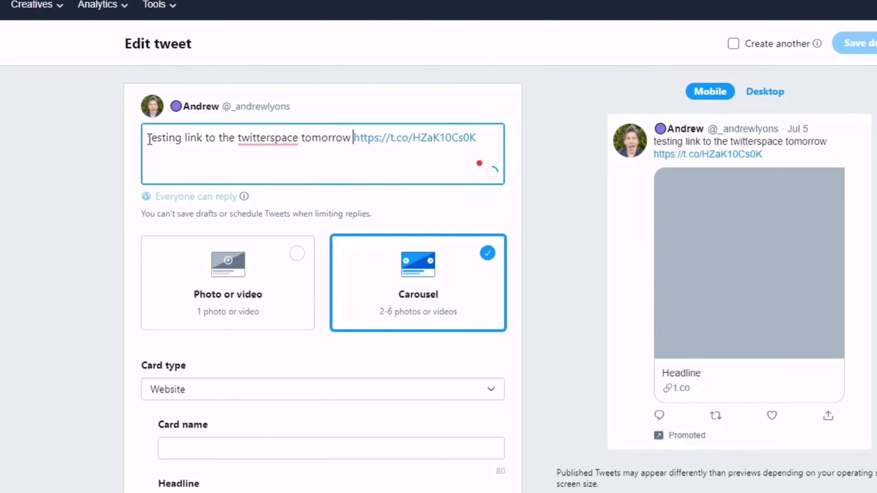
{"action": "type", "text": "at"}
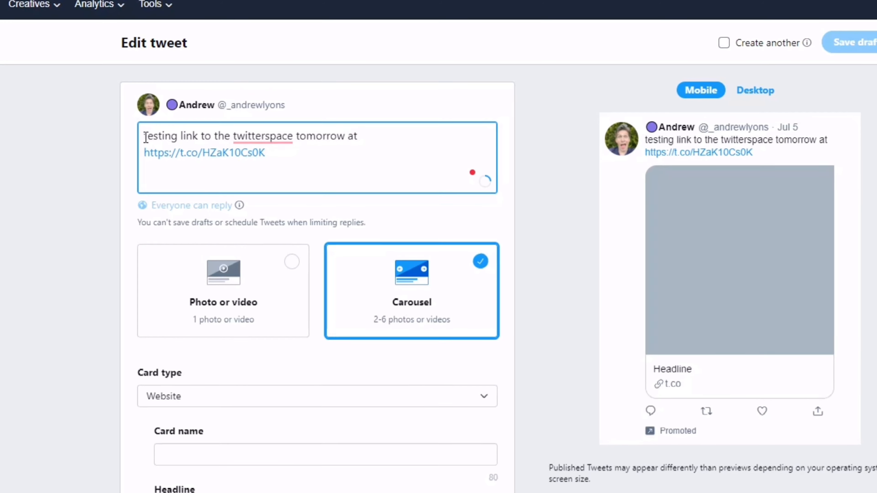
{"action": "type", "text": "2pm u"}
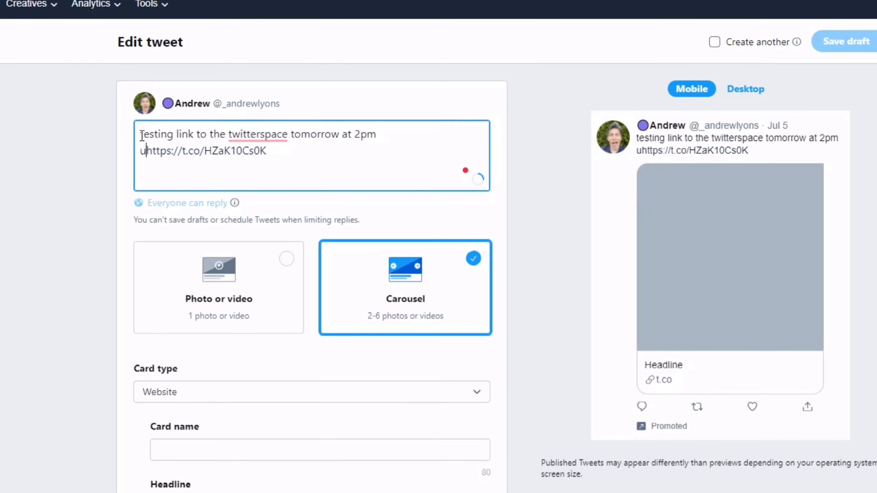
{"action": "type", "text": "uk time."}
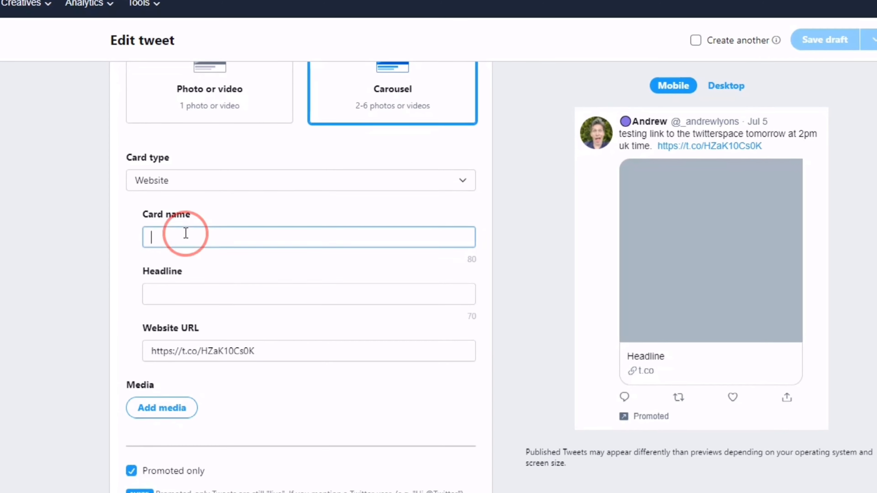
Name the card 'a' with headline 'another example of a carousel linking to a scheduled twitter space'
{"action": "type", "text": "a"}
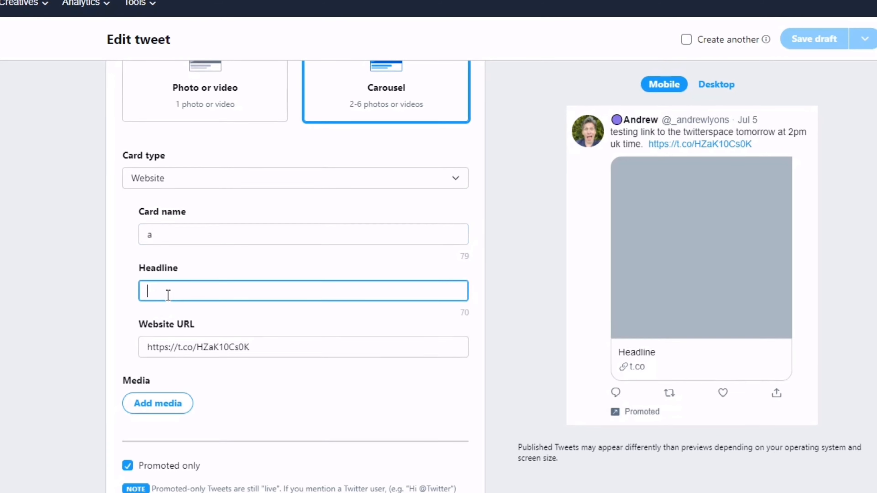
{"action": "type", "text": "a"}
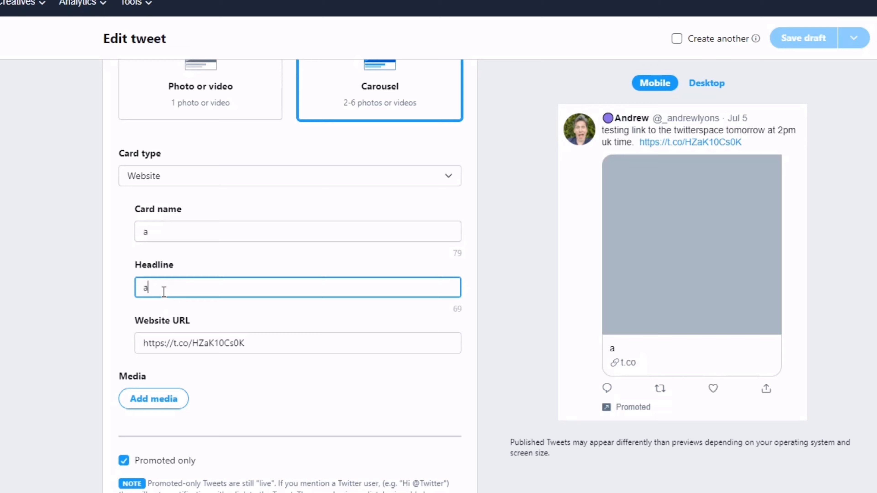
{"action": "type", "text": "nother"}
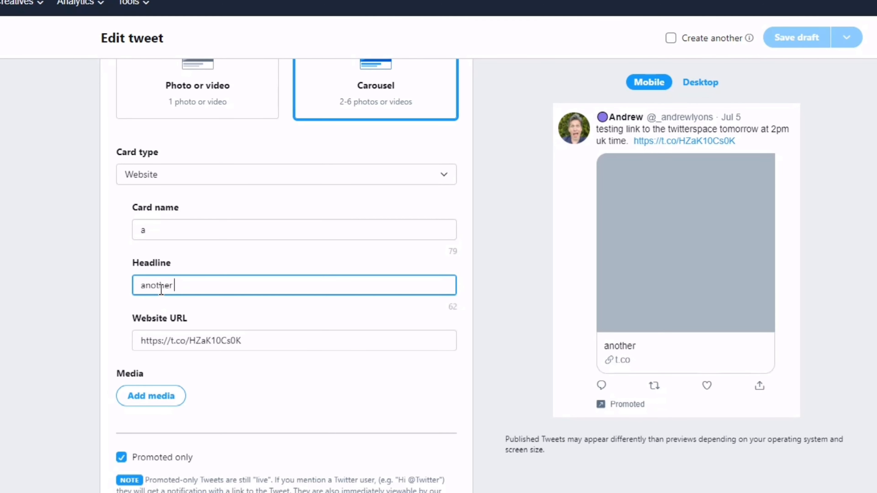
{"action": "type", "text": "example"}
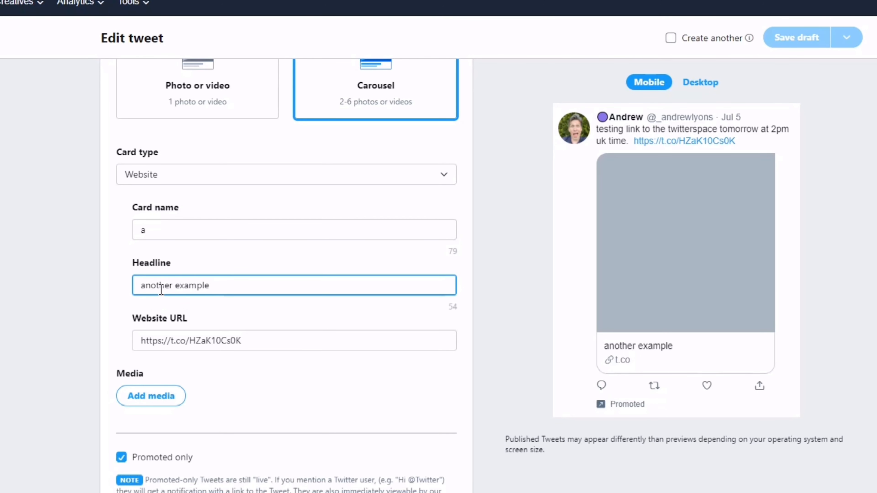
{"action": "type", "text": "of a"}
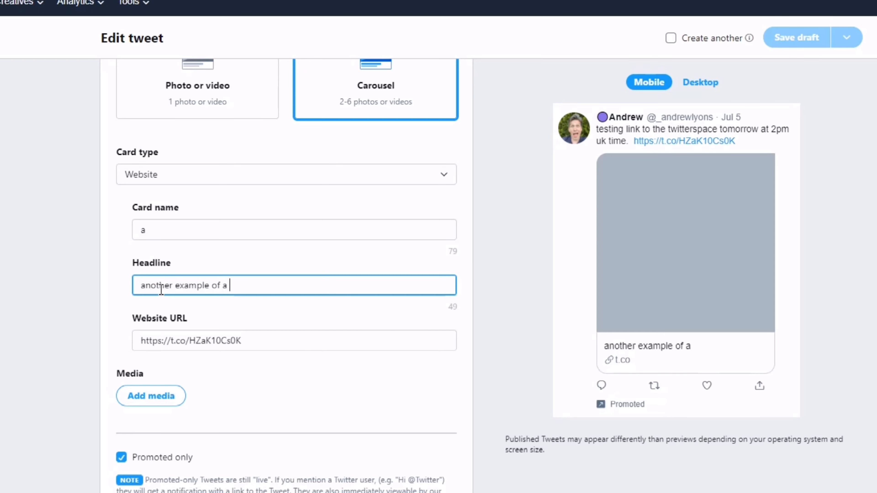
{"action": "type", "text": "carousel"}
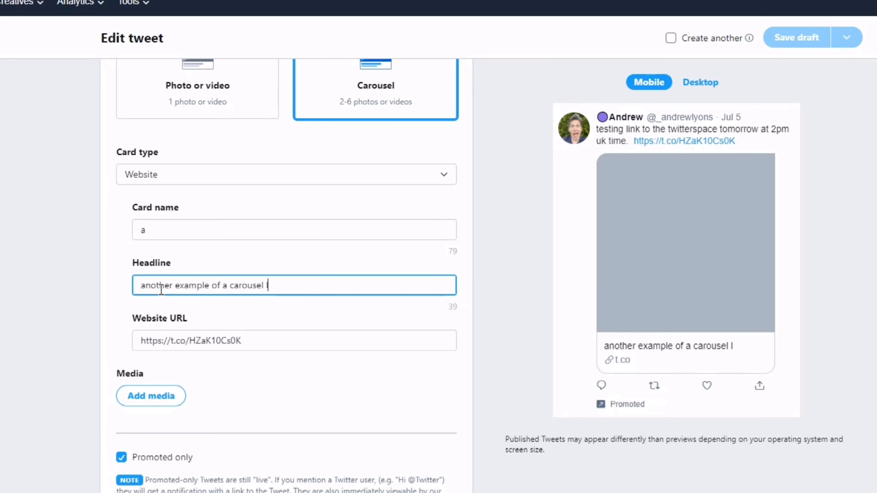
{"action": "type", "text": "linking"}
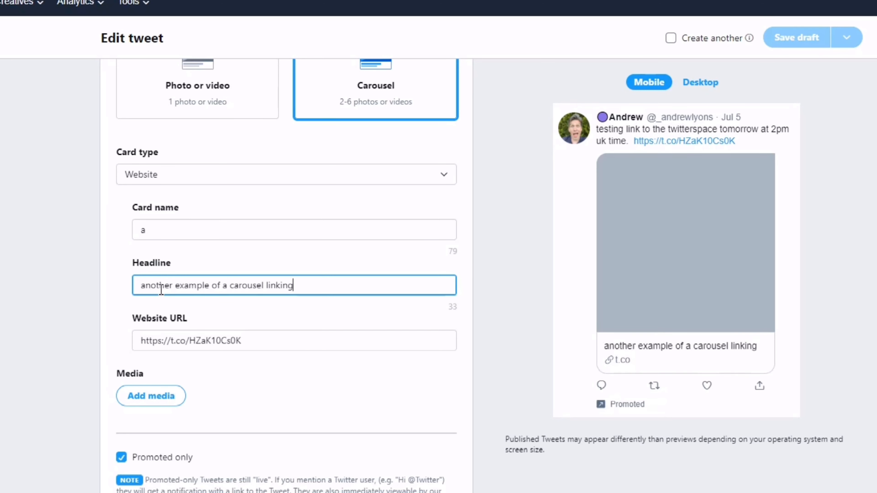
{"action": "type", "text": "to a"}
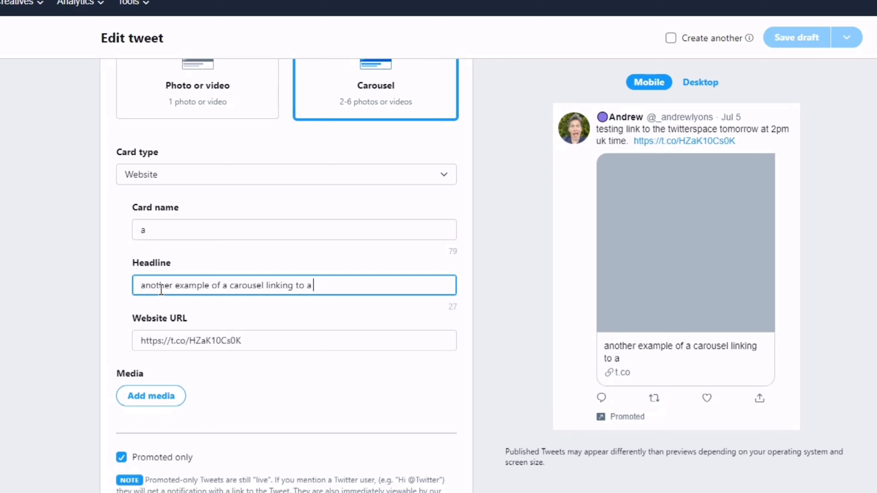
{"action": "type", "text": "scheduled twitter"}
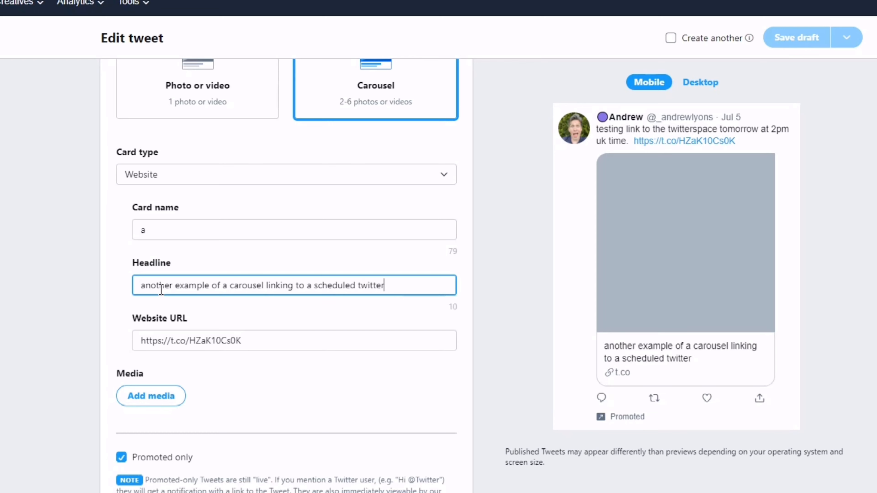
{"action": "type", "text": "space"}
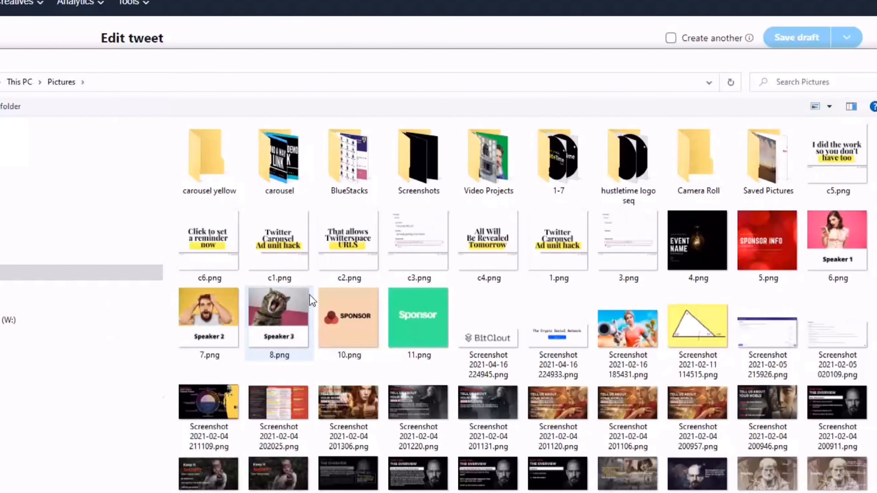
Upload the c2.png and c3.png slide images to the carousel card
{"action": "left_click", "coordinate": [558, 243]}
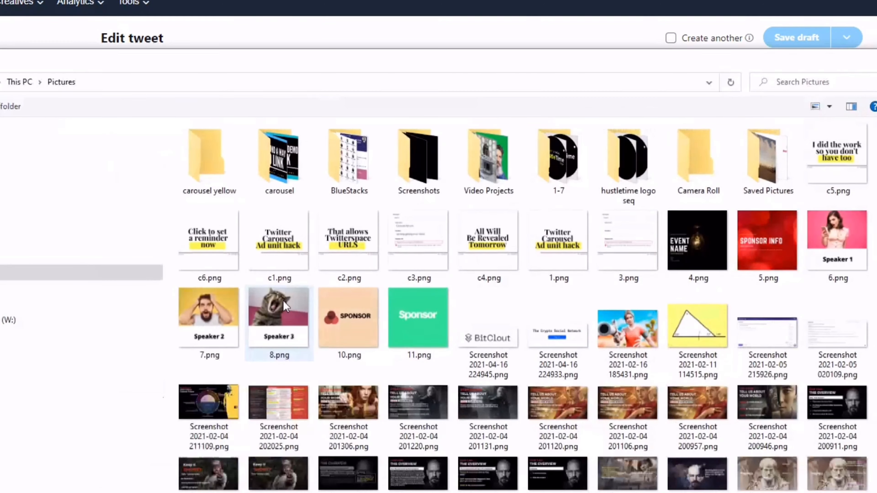
{"action": "left_click", "coordinate": [349, 243]}
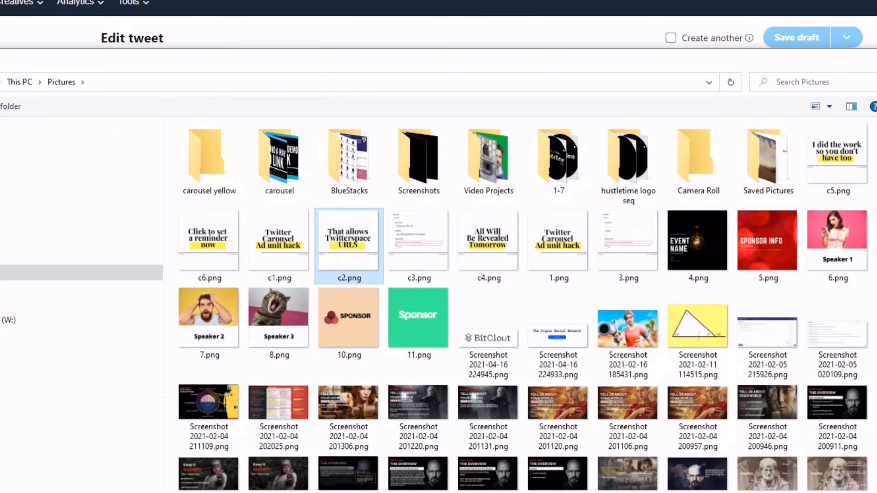
{"action": "left_click", "coordinate": [349, 239]}
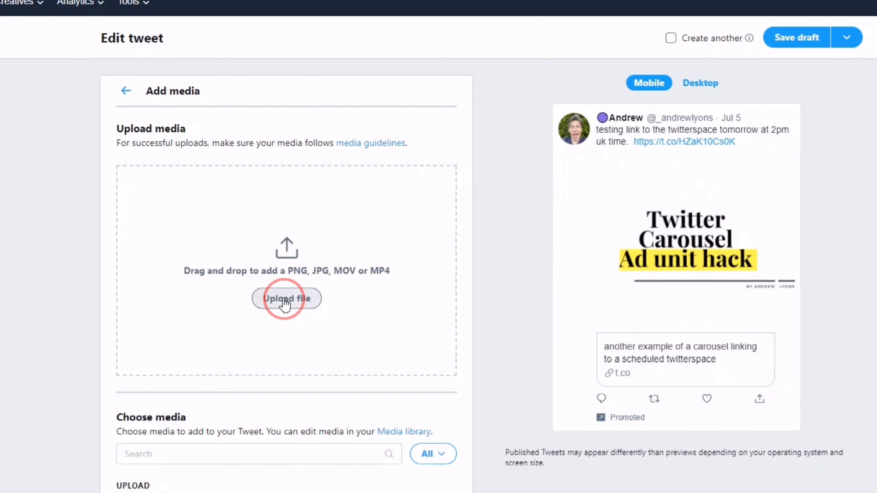
{"action": "left_click", "coordinate": [287, 299]}
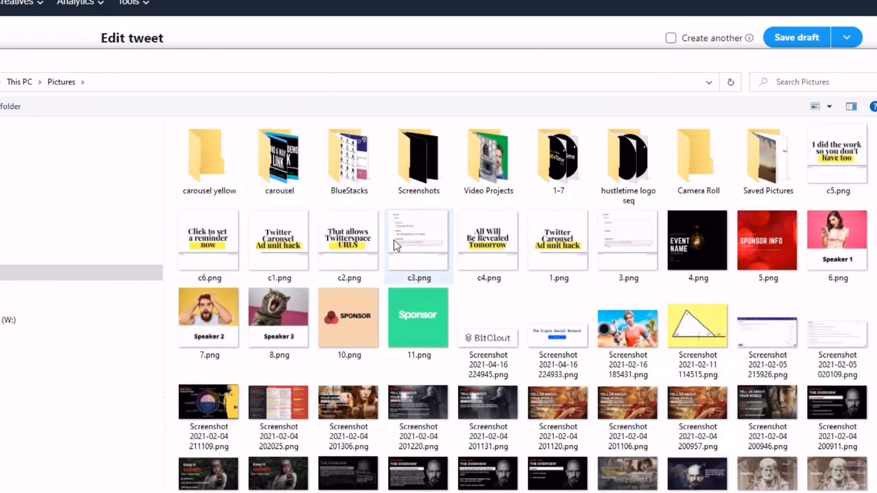
{"action": "double_click", "coordinate": [418, 241]}
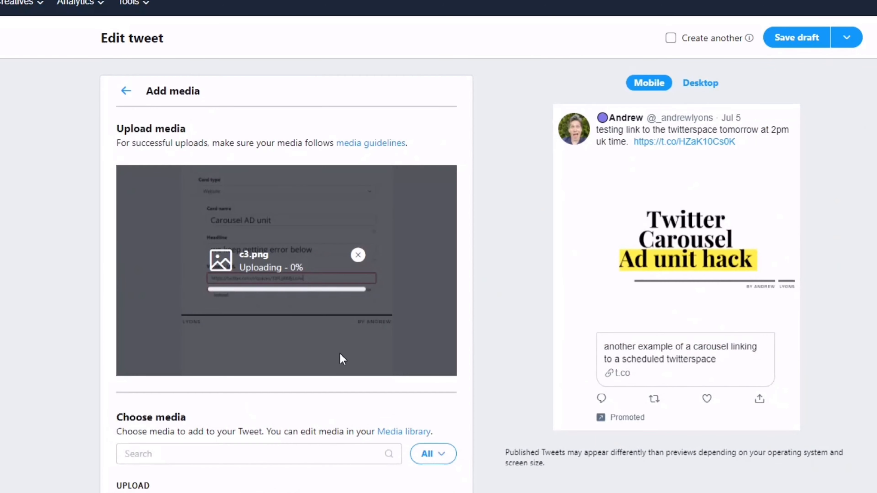
Upload c4.png and c6.png as the remaining carousel slides
{"action": "left_click", "coordinate": [284, 298]}
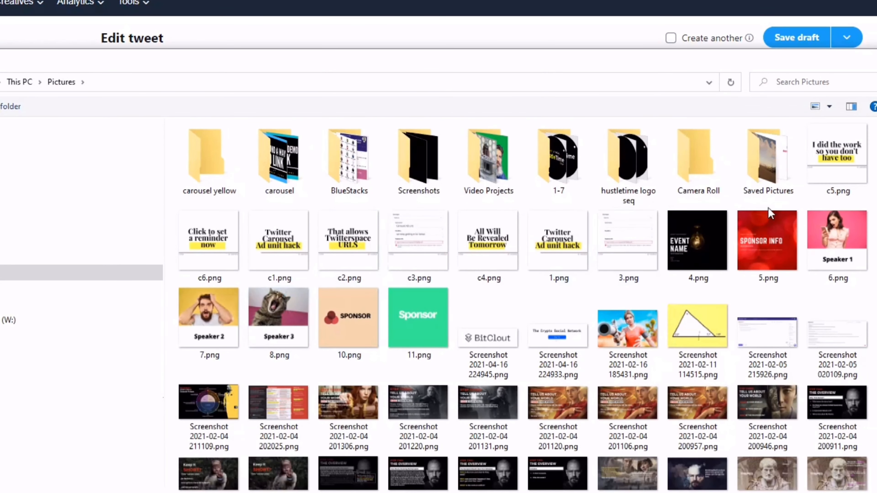
{"action": "left_click", "coordinate": [488, 240]}
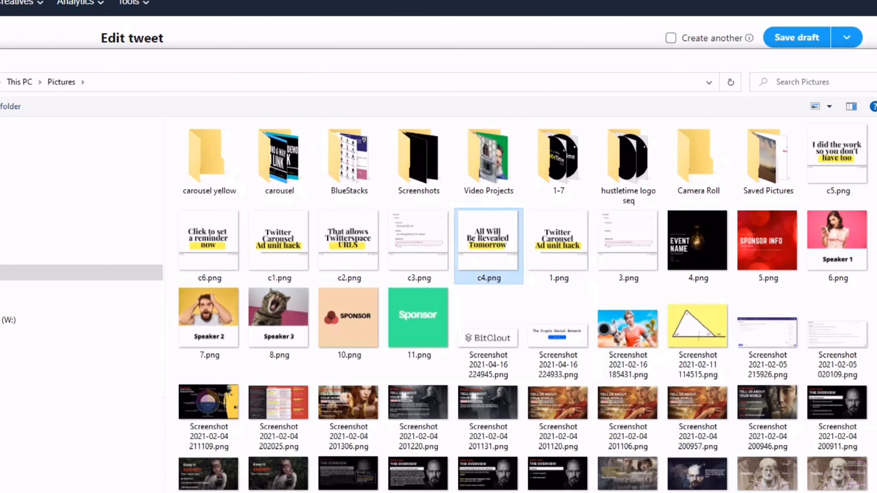
{"action": "double_click", "coordinate": [488, 240]}
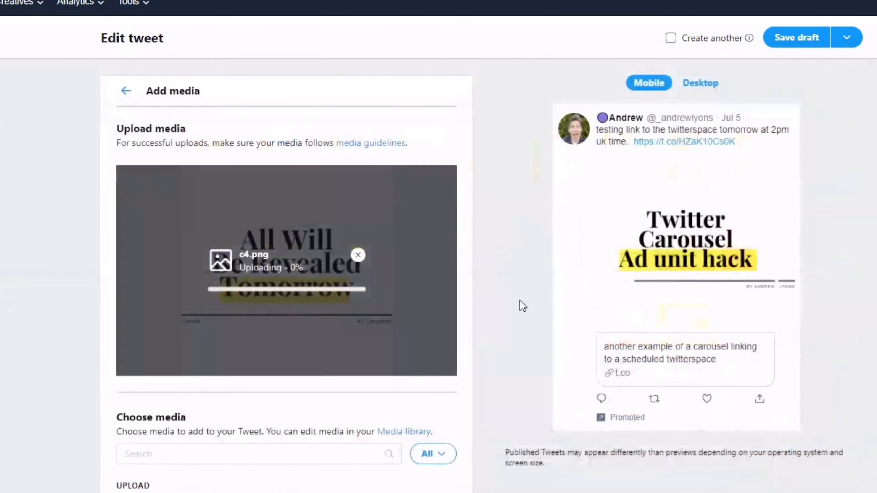
{"action": "left_click", "coordinate": [358, 255]}
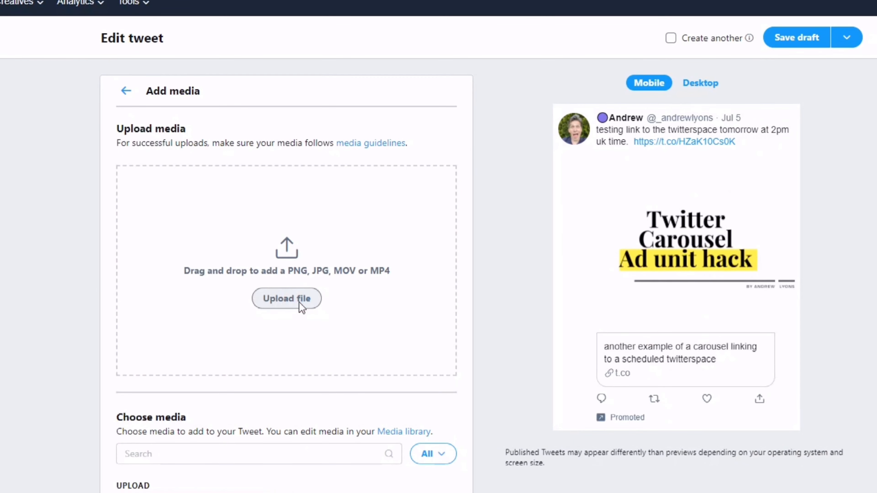
{"action": "left_click", "coordinate": [287, 298]}
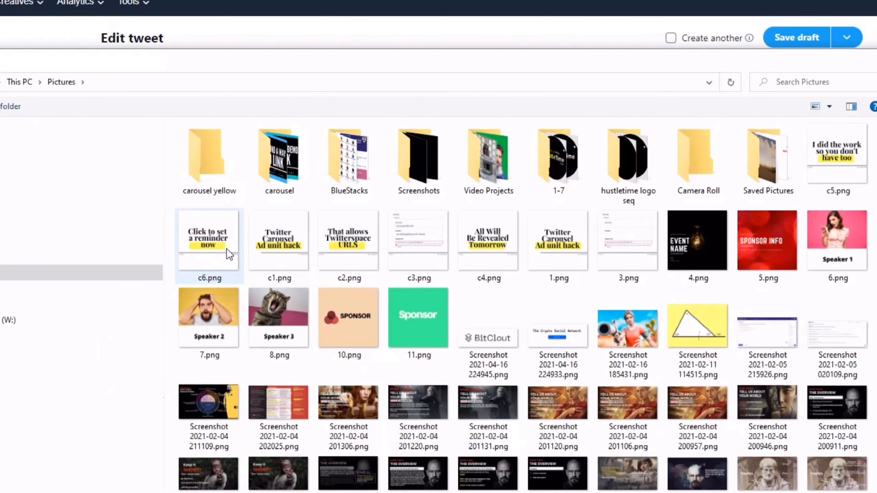
{"action": "double_click", "coordinate": [208, 243]}
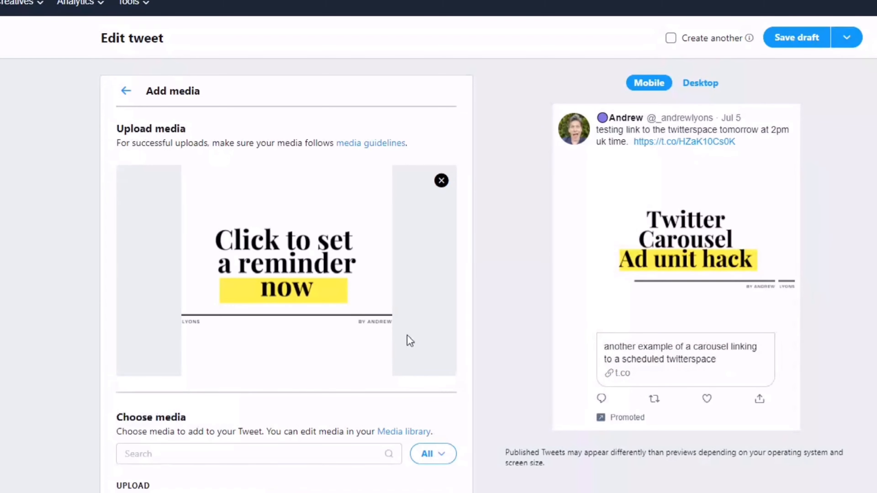
{"action": "left_click", "coordinate": [441, 180]}
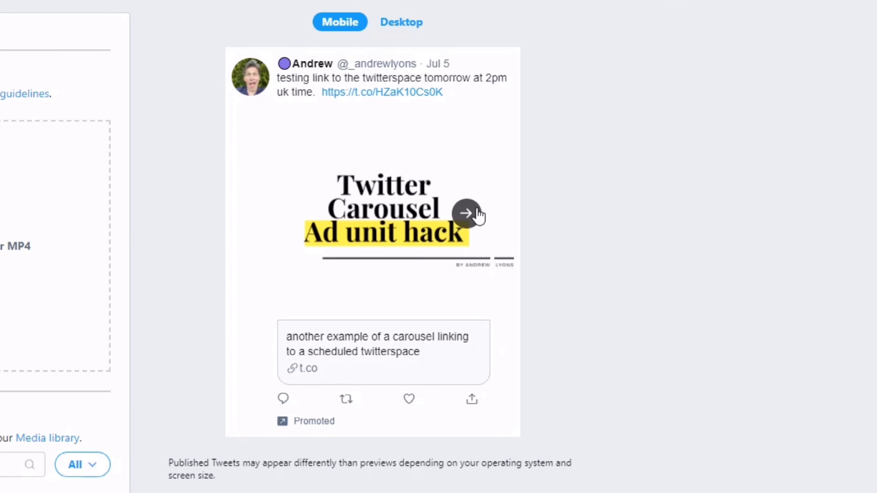
Advance the mobile carousel preview three slides to reach the set-a-reminder slide
{"action": "left_click", "coordinate": [465, 214]}
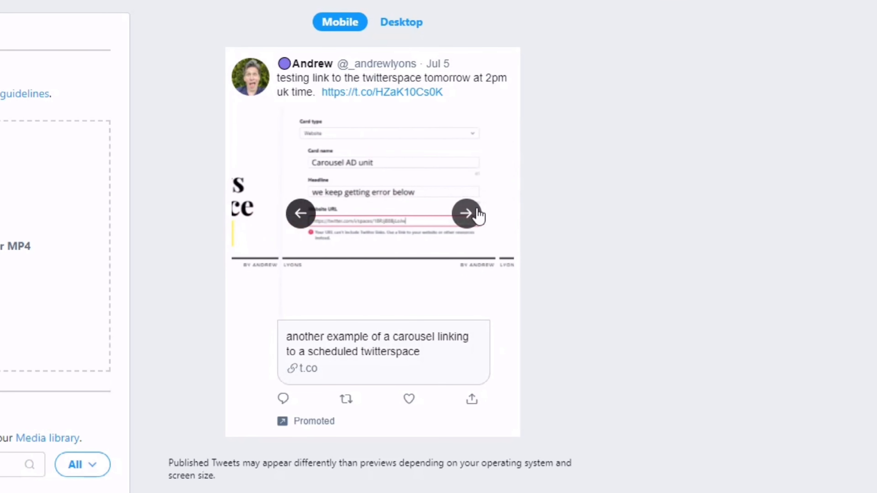
{"action": "left_click", "coordinate": [466, 213]}
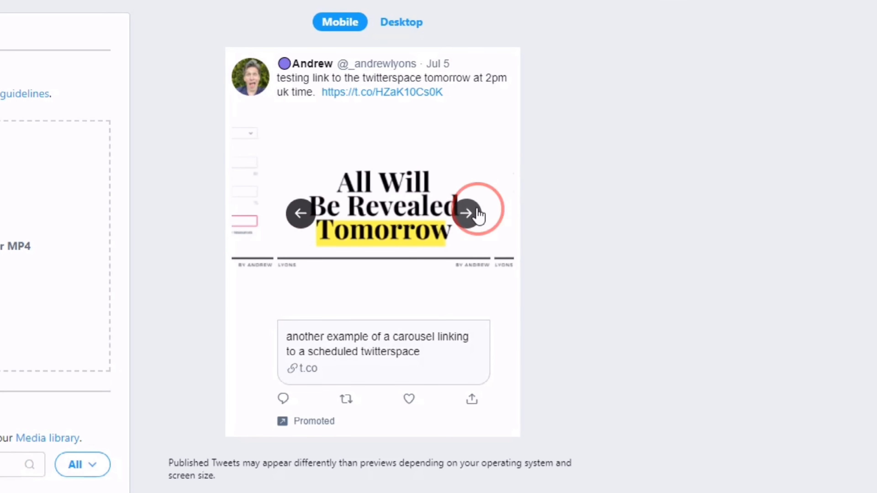
{"action": "left_click", "coordinate": [467, 214]}
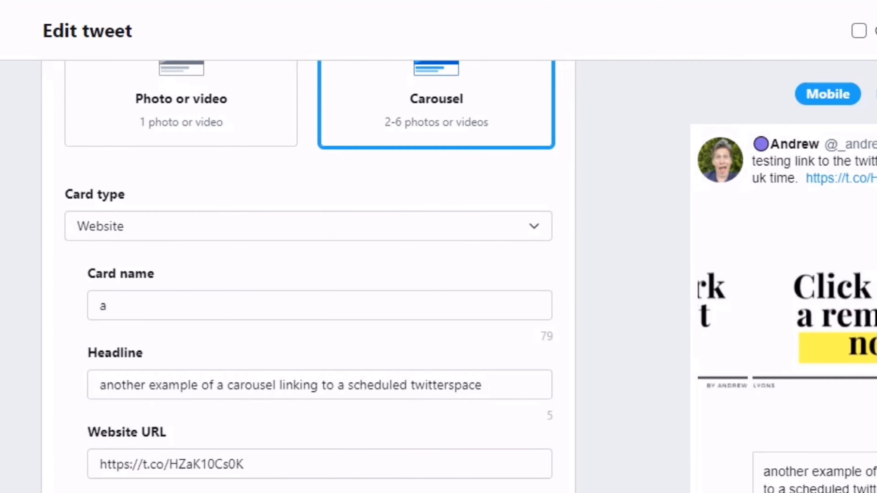
Turn off Promoted only and publish the carousel as a regular tweet right away
{"action": "scroll", "scroll_direction": "down", "scroll_amount": 3}
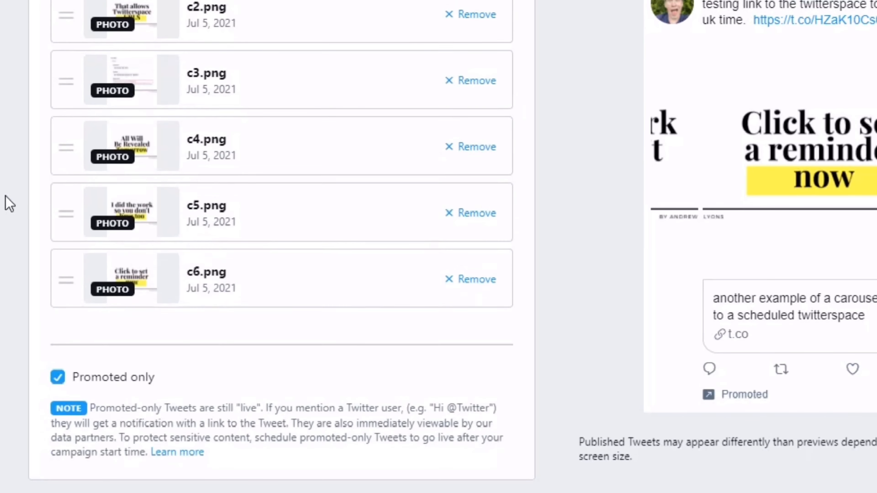
{"action": "left_click", "coordinate": [58, 377]}
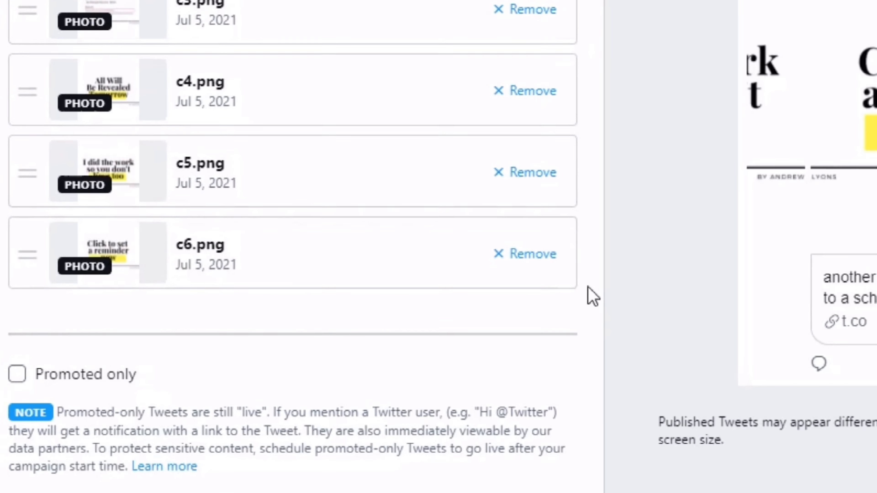
{"action": "left_click", "coordinate": [559, 61]}
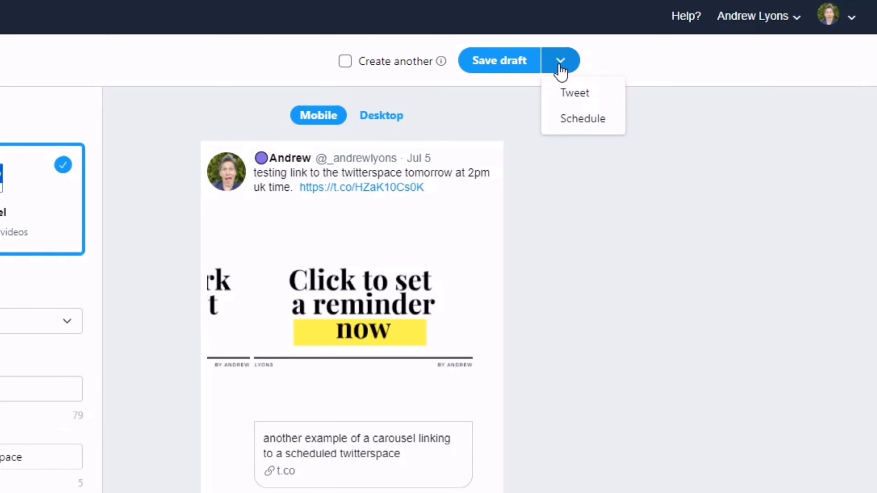
{"action": "left_click", "coordinate": [574, 93]}
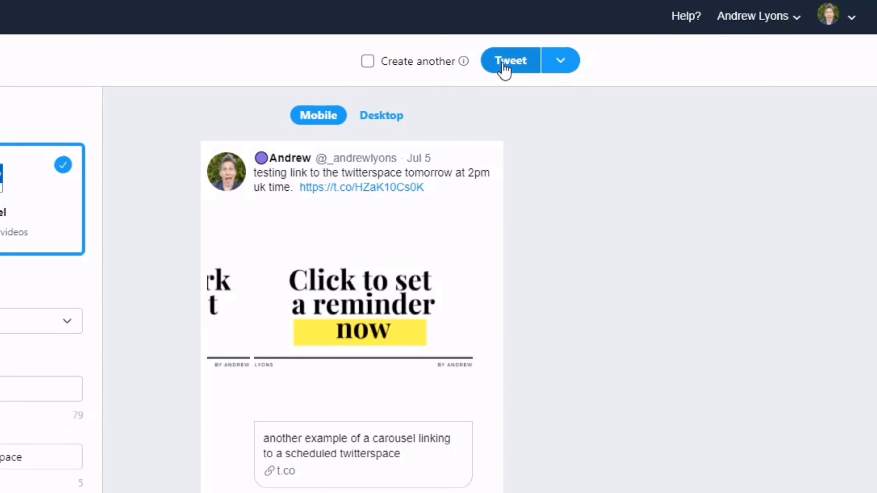
{"action": "left_click", "coordinate": [511, 60]}
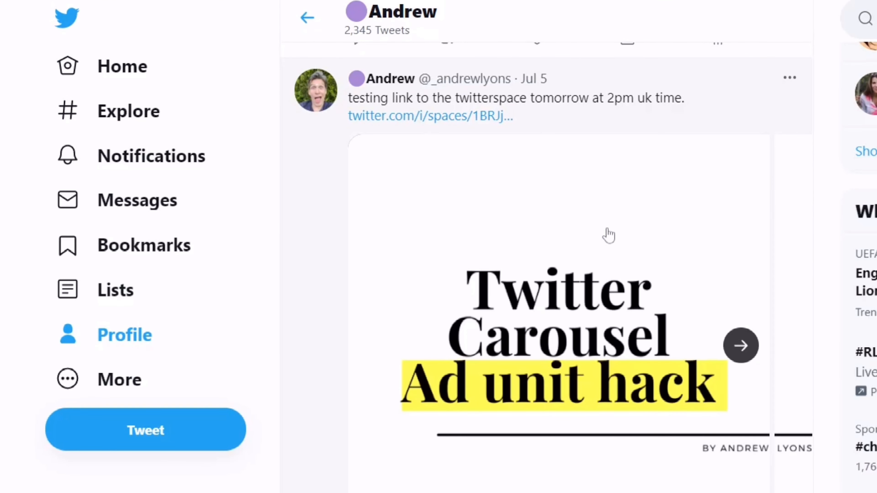
Flip through three slides of the published carousel tweet on the profile
{"action": "left_click", "coordinate": [741, 346]}
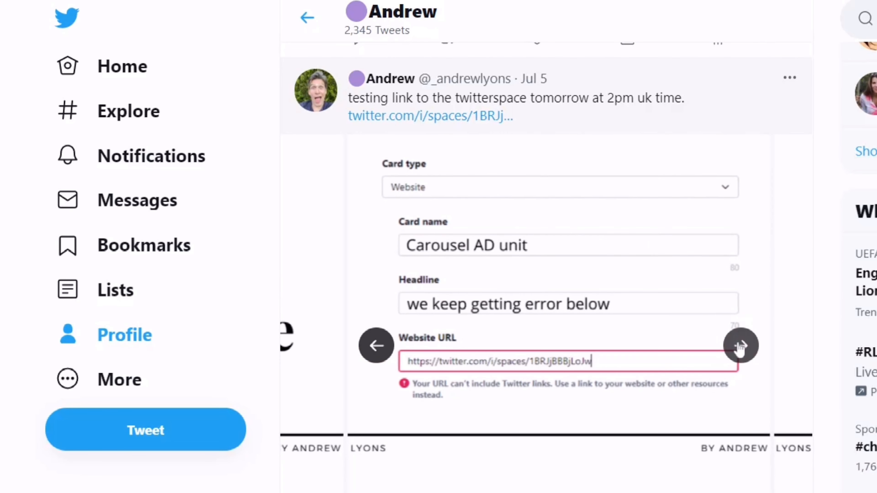
{"action": "left_click", "coordinate": [741, 345]}
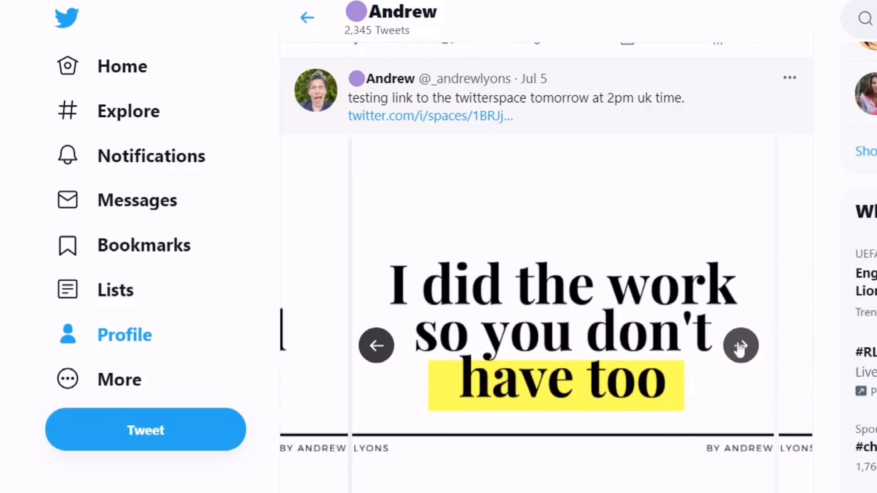
{"action": "left_click", "coordinate": [740, 345]}
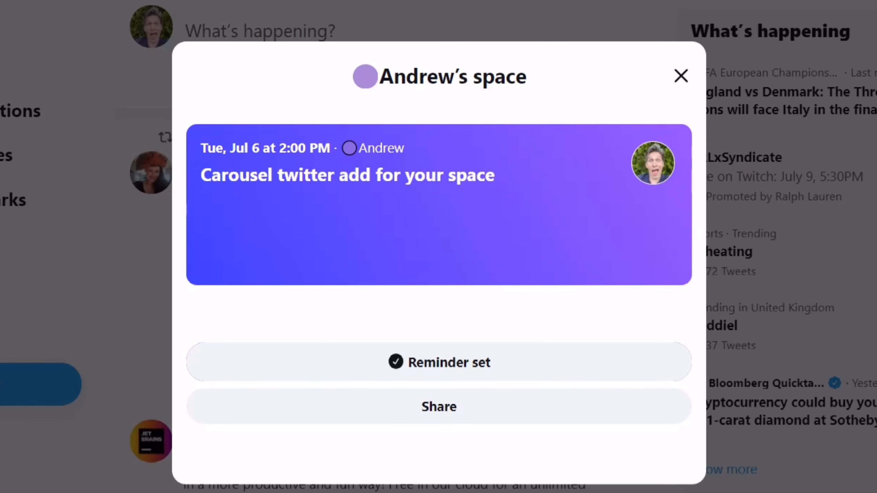
{"action": "mouse_move", "coordinate": [680, 75]}
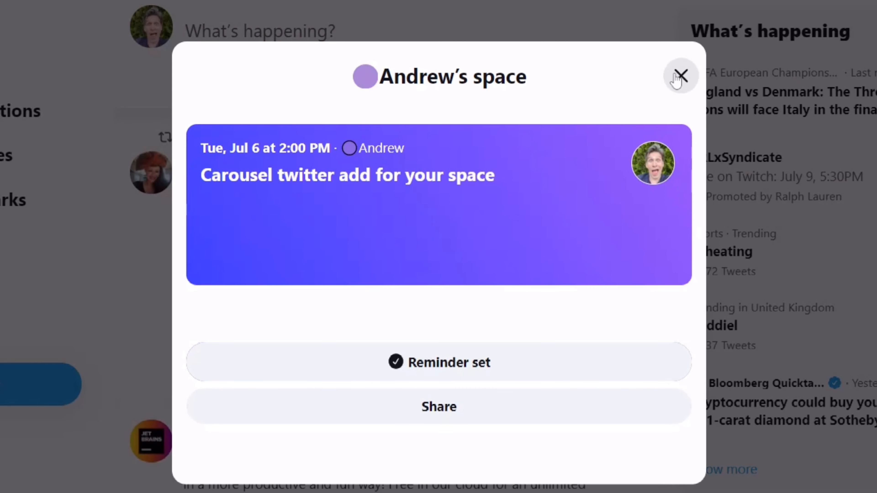
{"action": "mouse_move", "coordinate": [439, 226]}
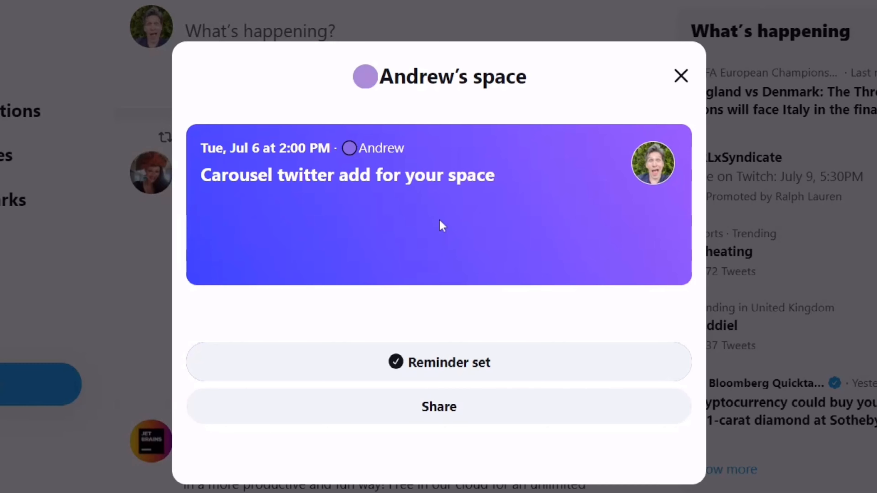